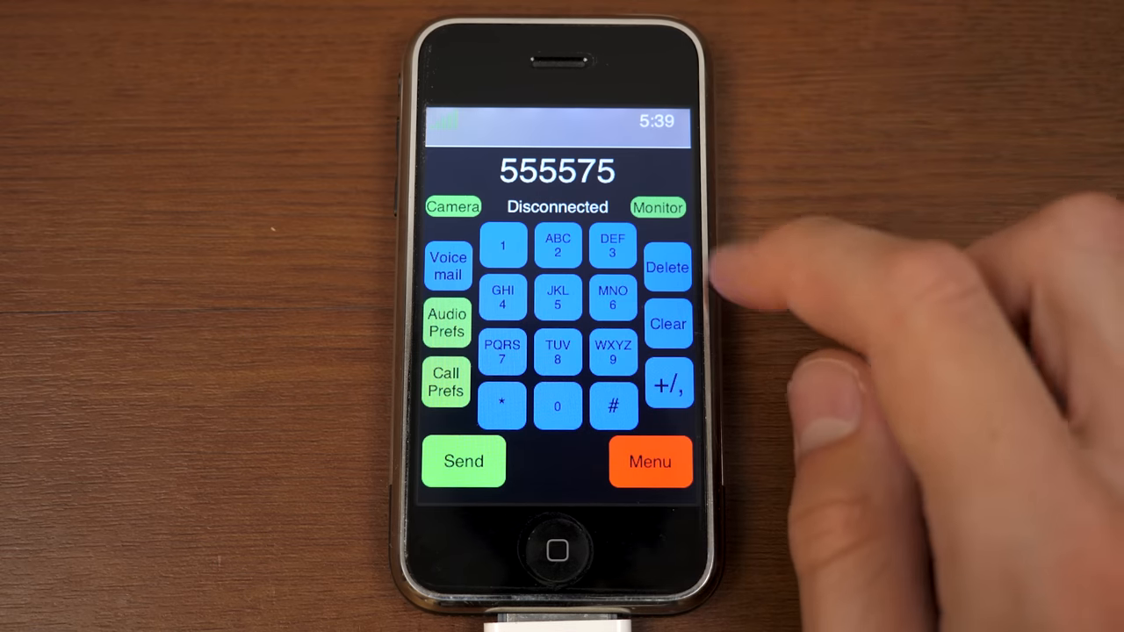
pyautogui.click(668, 267)
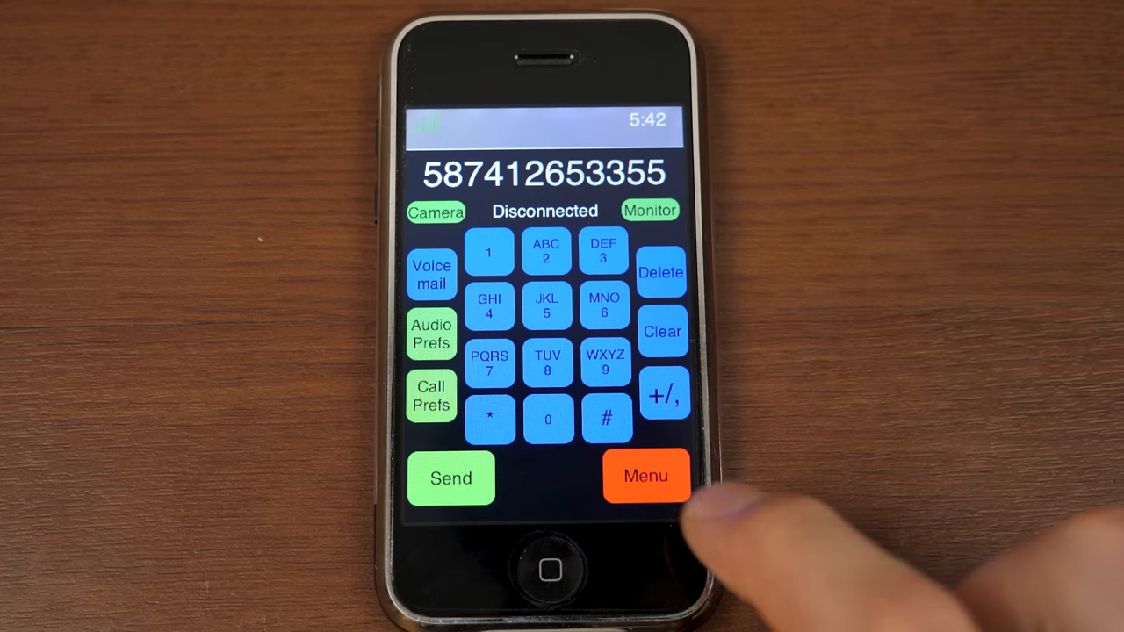
# Step: Open the camera screen with its snapshot option from the dialer
pyautogui.click(645, 476)
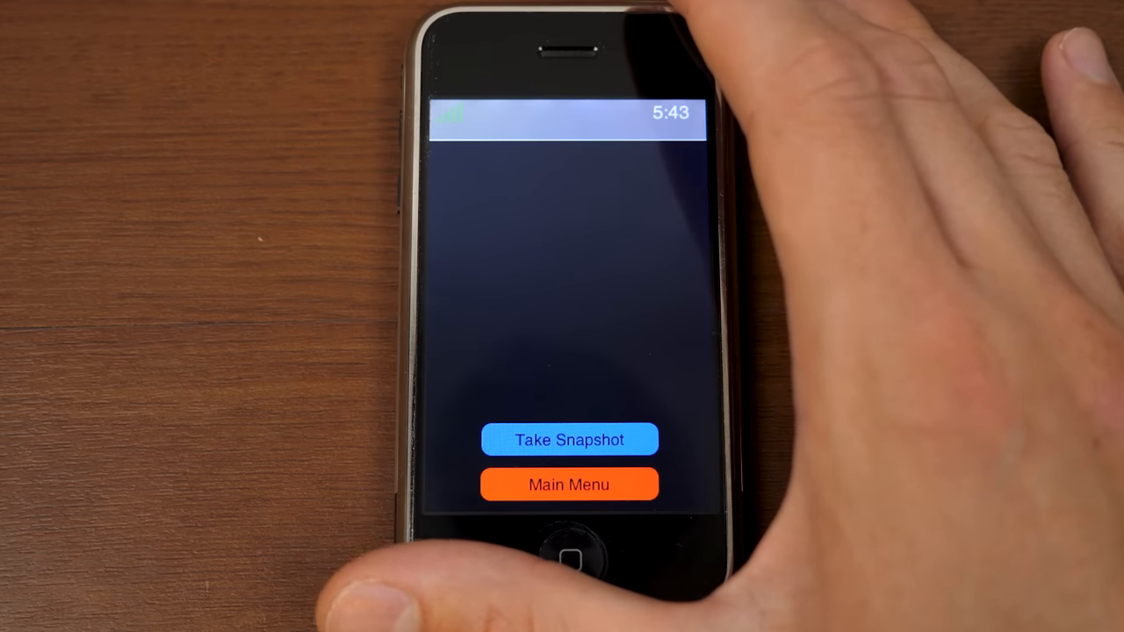
# Step: Return from the camera to the main menu, opening the Phone dialer twice via Menu
pyautogui.click(570, 484)
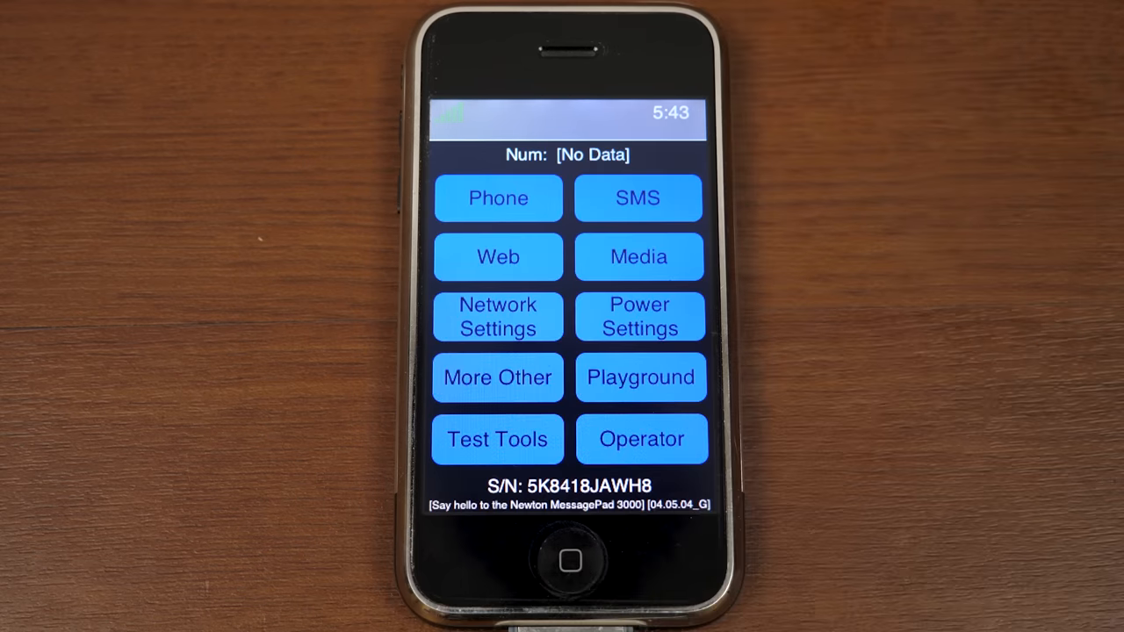
pyautogui.click(497, 198)
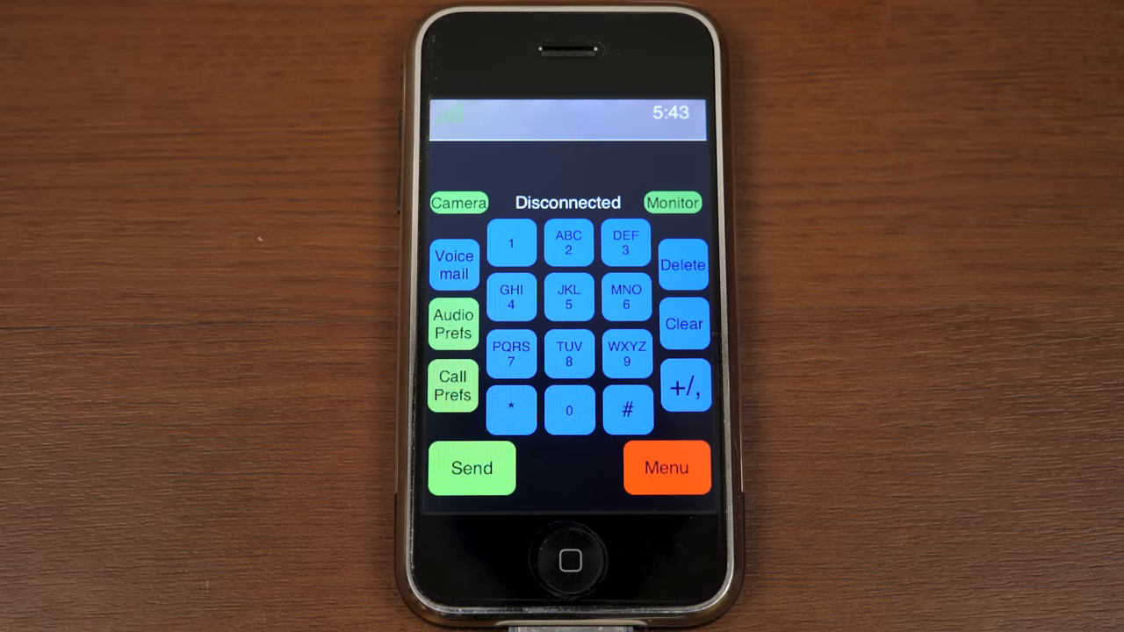
pyautogui.click(666, 468)
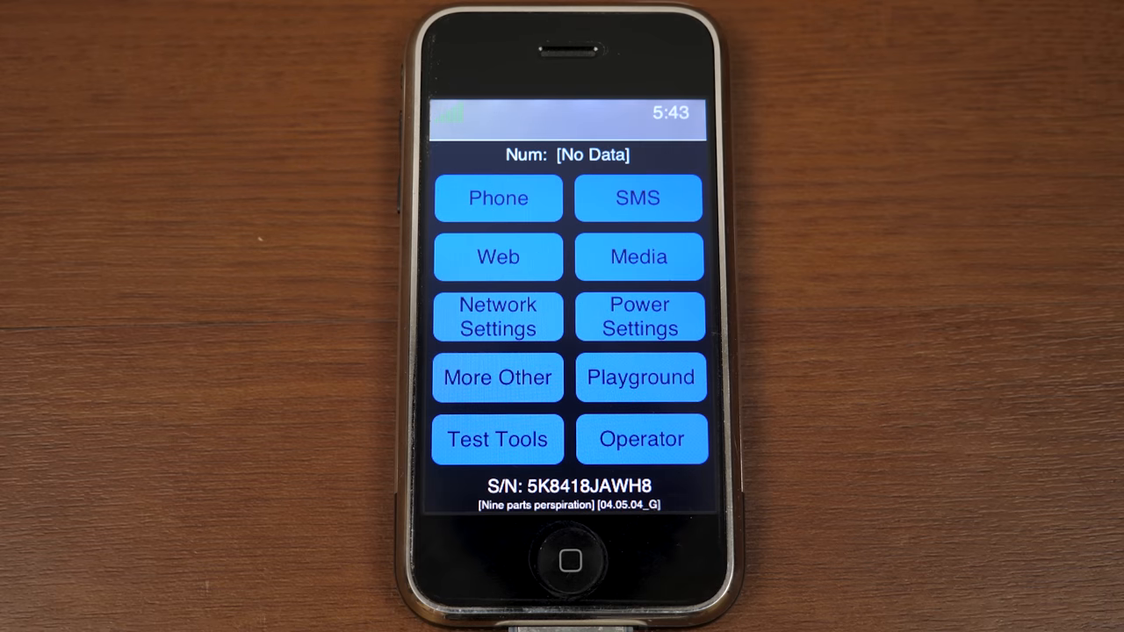
pyautogui.click(499, 198)
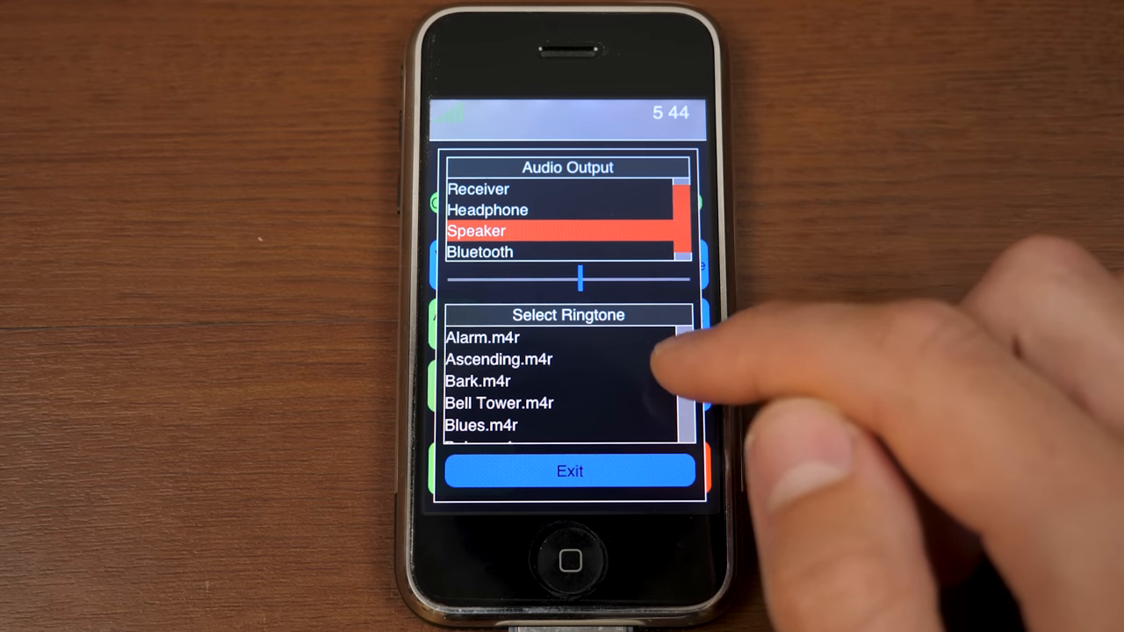
# Step: Scroll the Select Ringtone list and choose Pinball.m4r, keeping Speaker output
pyautogui.scroll(-3)
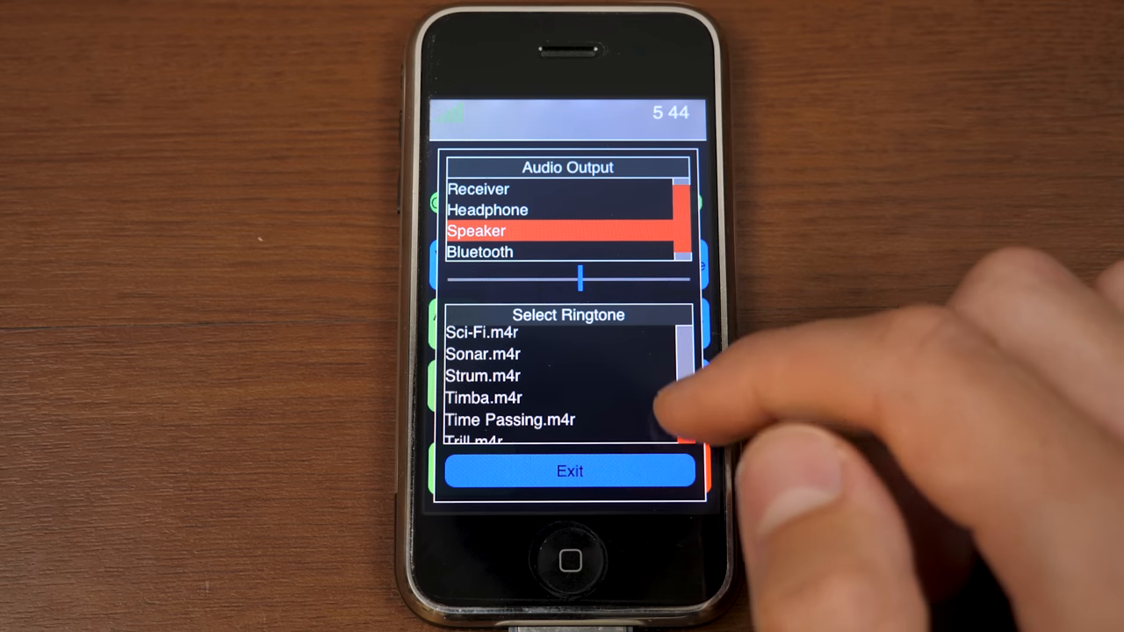
pyautogui.scroll(3)
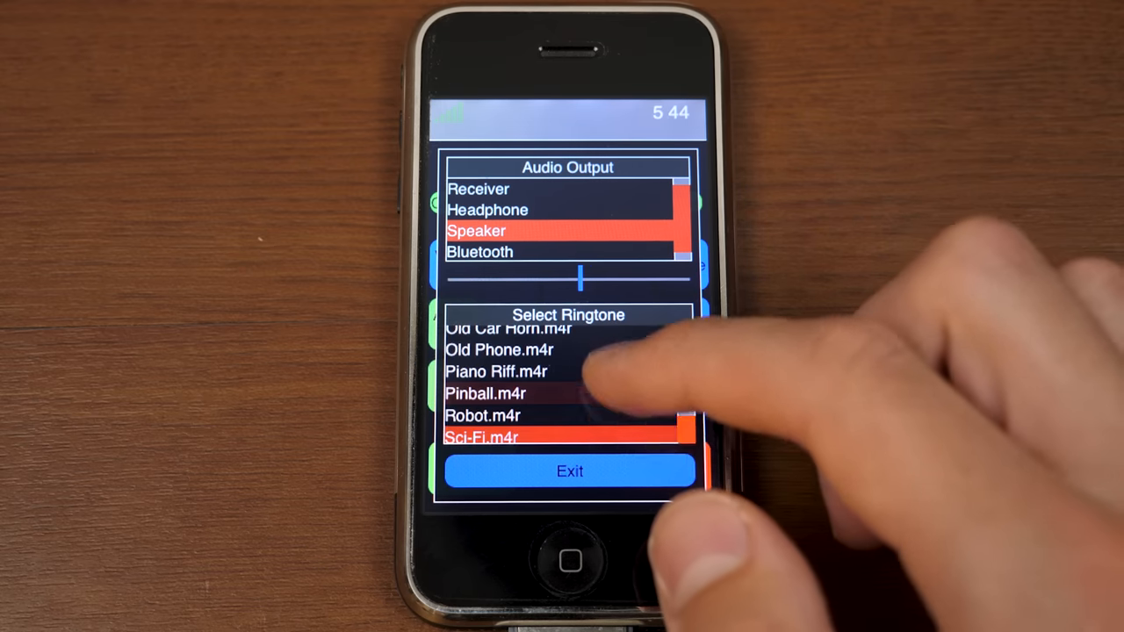
pyautogui.click(527, 393)
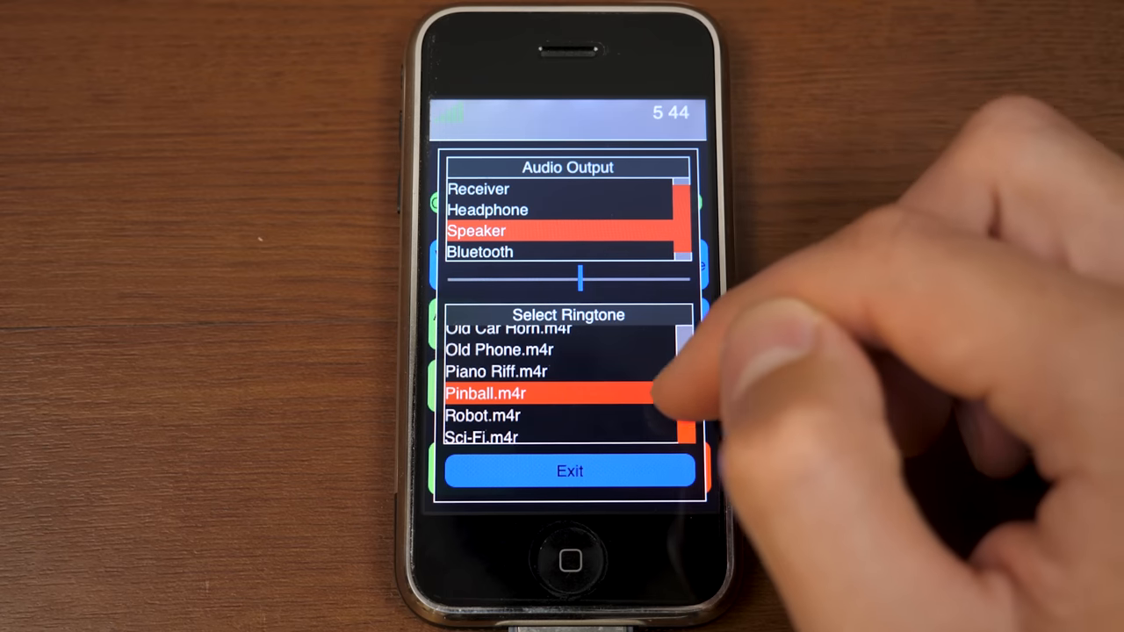
pyautogui.scroll(-3)
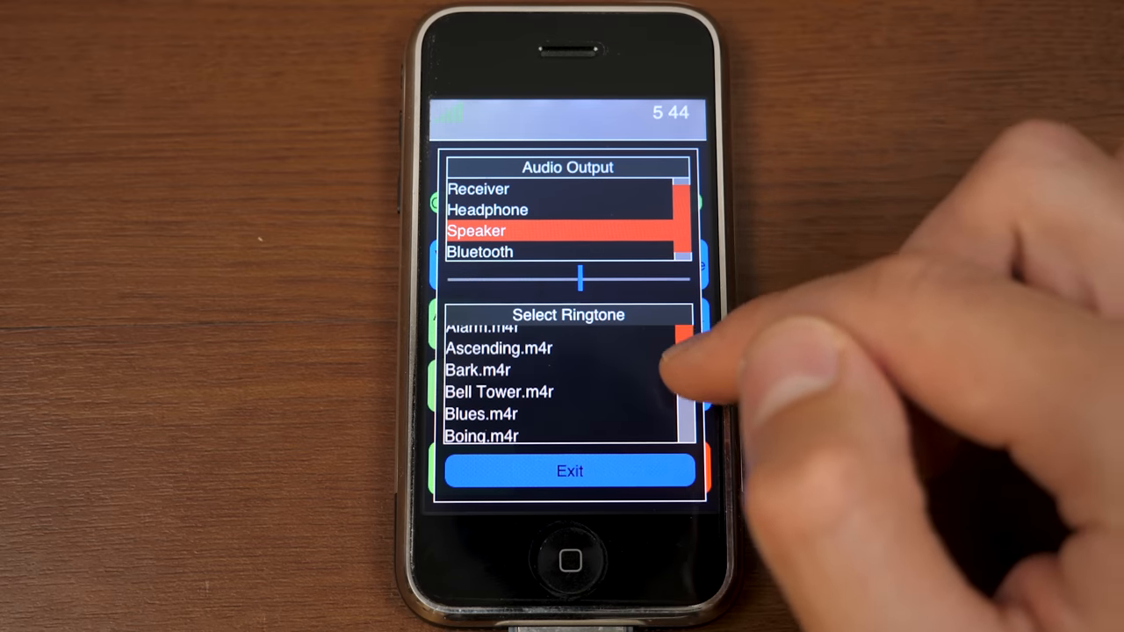
# Step: Scroll Audio Prefs and route the audio output to Receiver
pyautogui.scroll(-3)
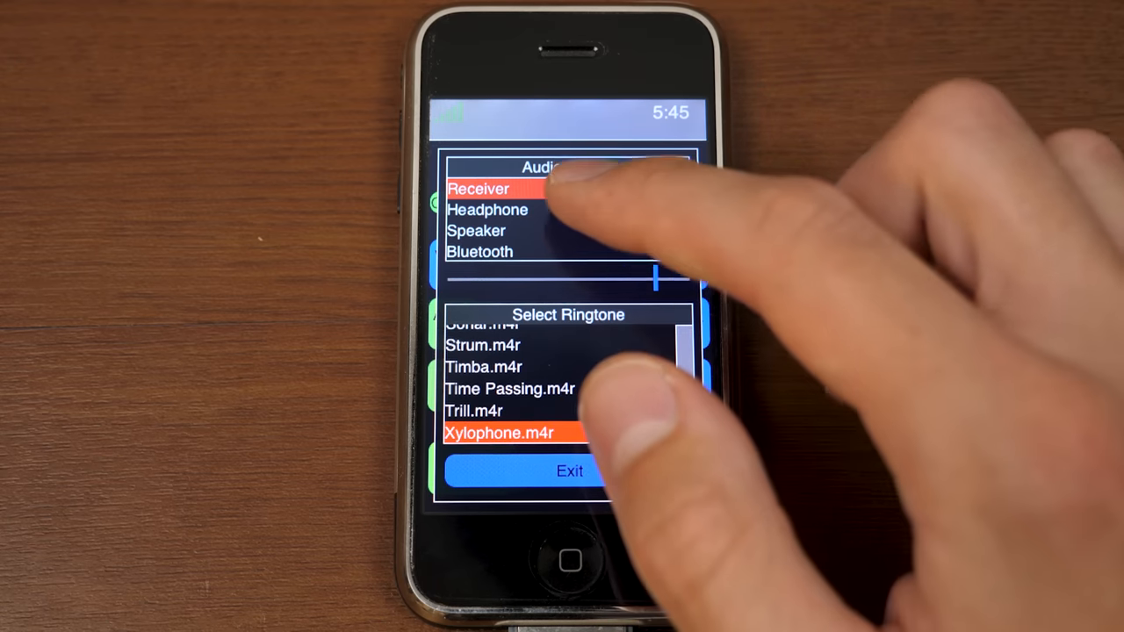
pyautogui.click(488, 209)
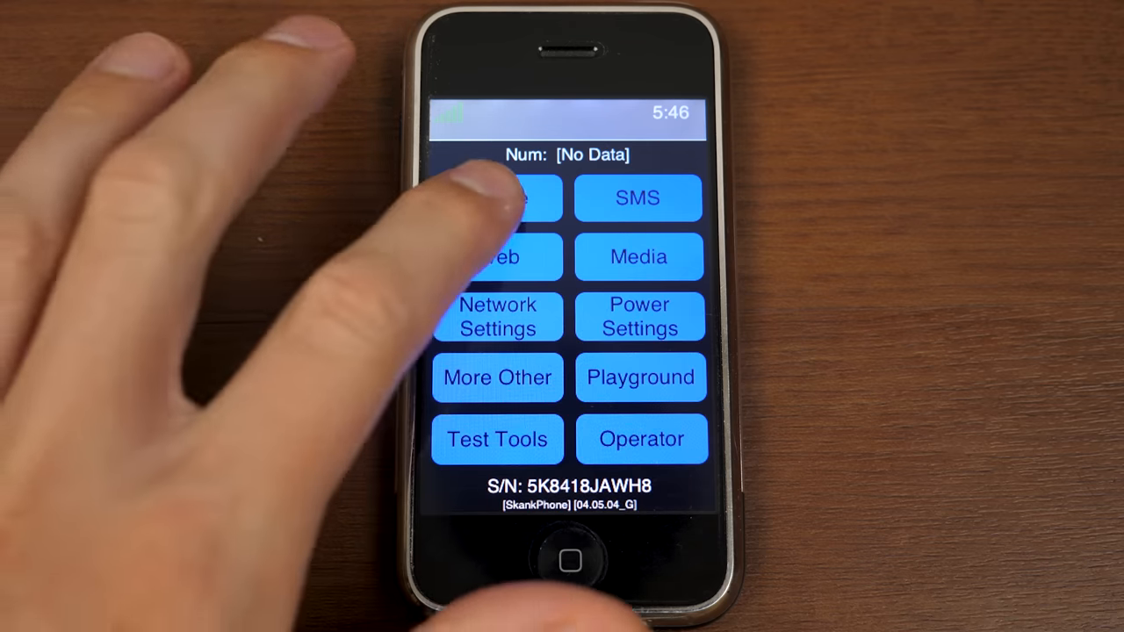
# Step: Open the phone dialer from the main menu, then tap its Menu button
pyautogui.click(498, 198)
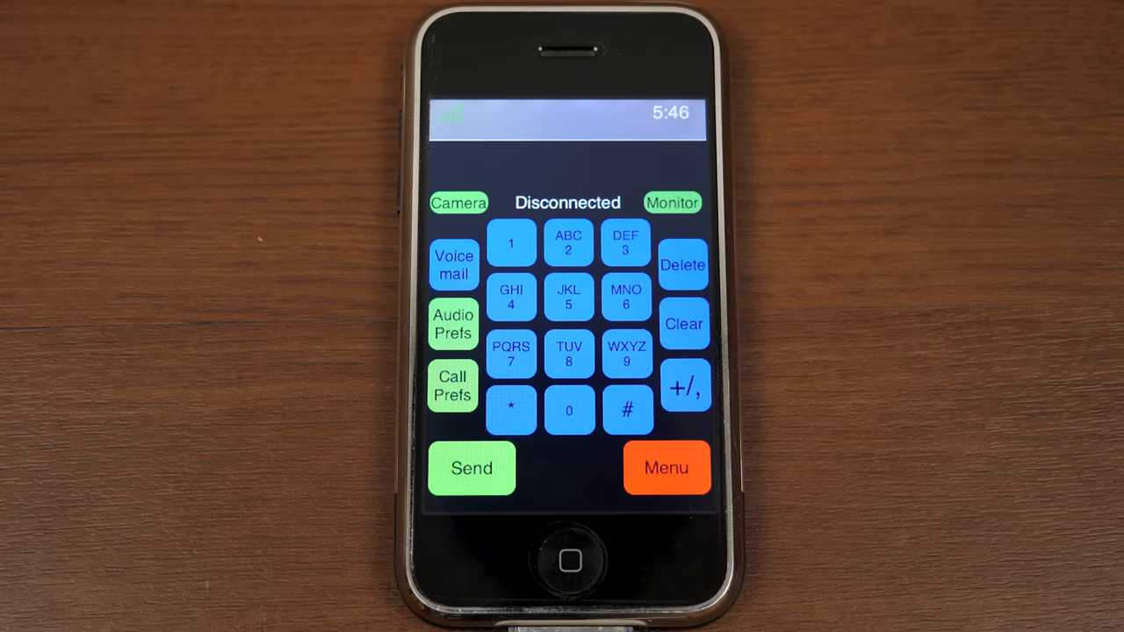
pyautogui.click(666, 468)
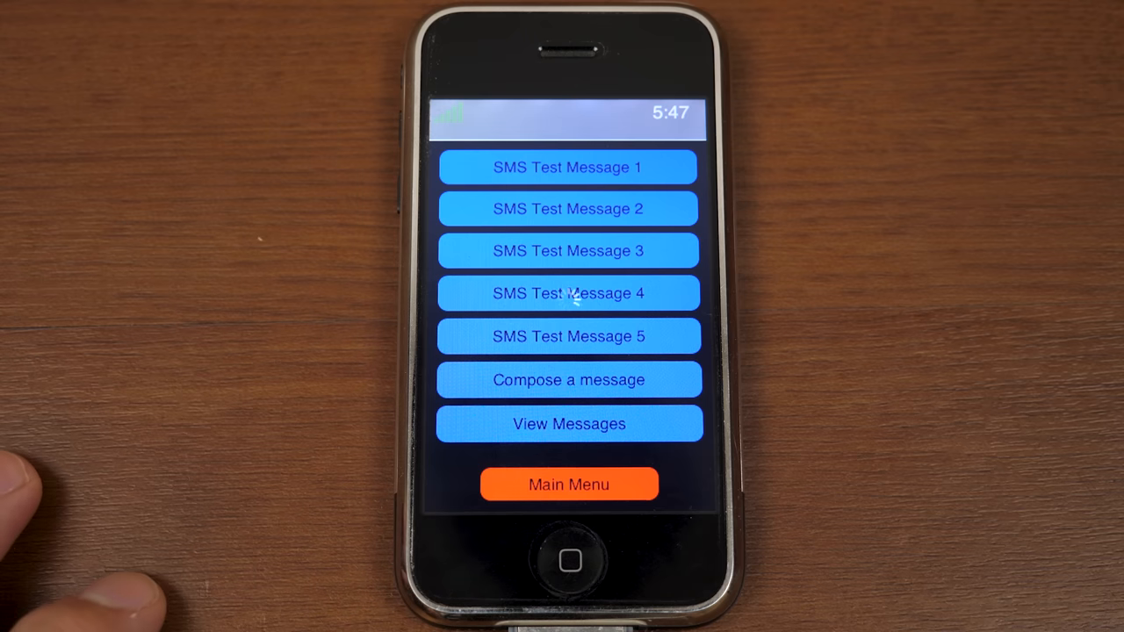
# Step: Tap the Main Menu button twice to get back to the main menu
pyautogui.click(568, 484)
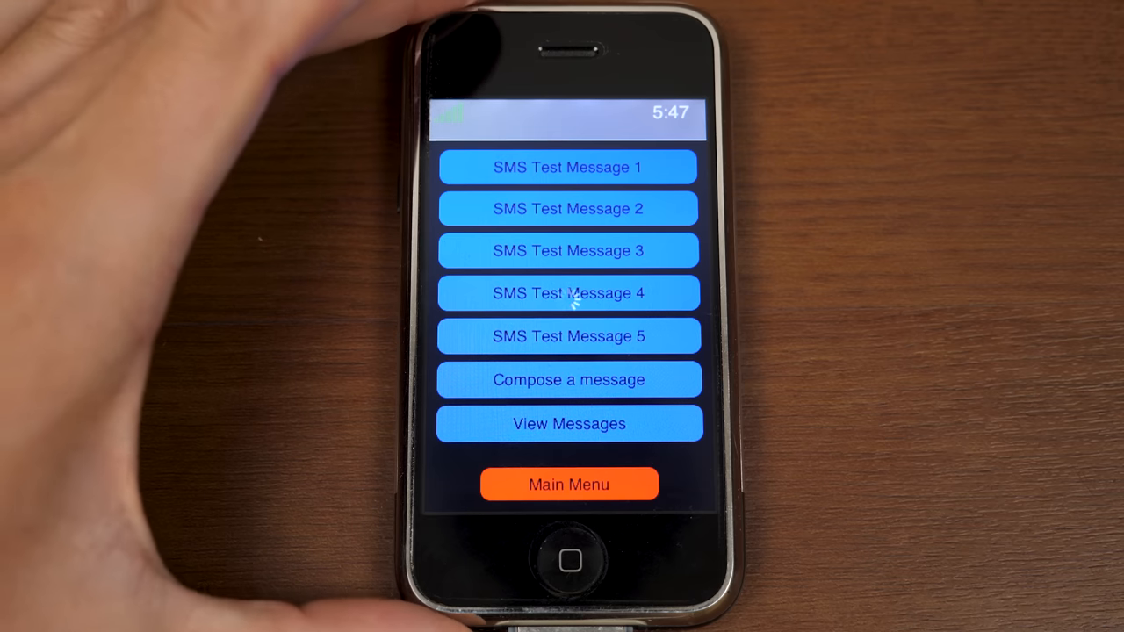
pyautogui.click(570, 484)
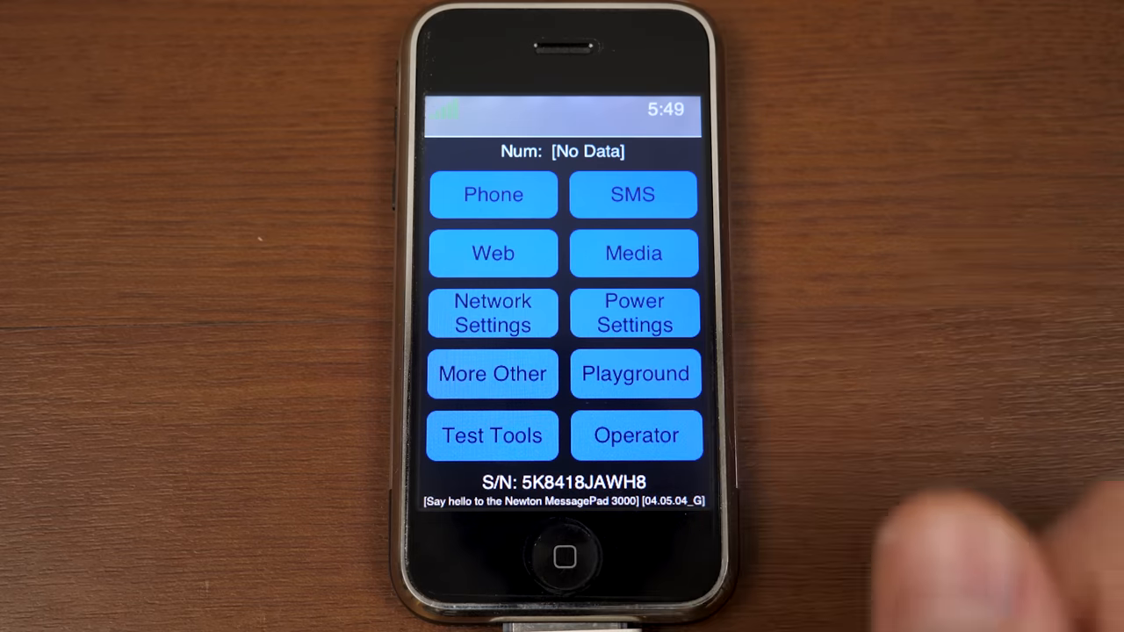
# Step: Open the Network Settings screen listing GSM, Wifi, Bluetooth and Development settings
pyautogui.click(493, 253)
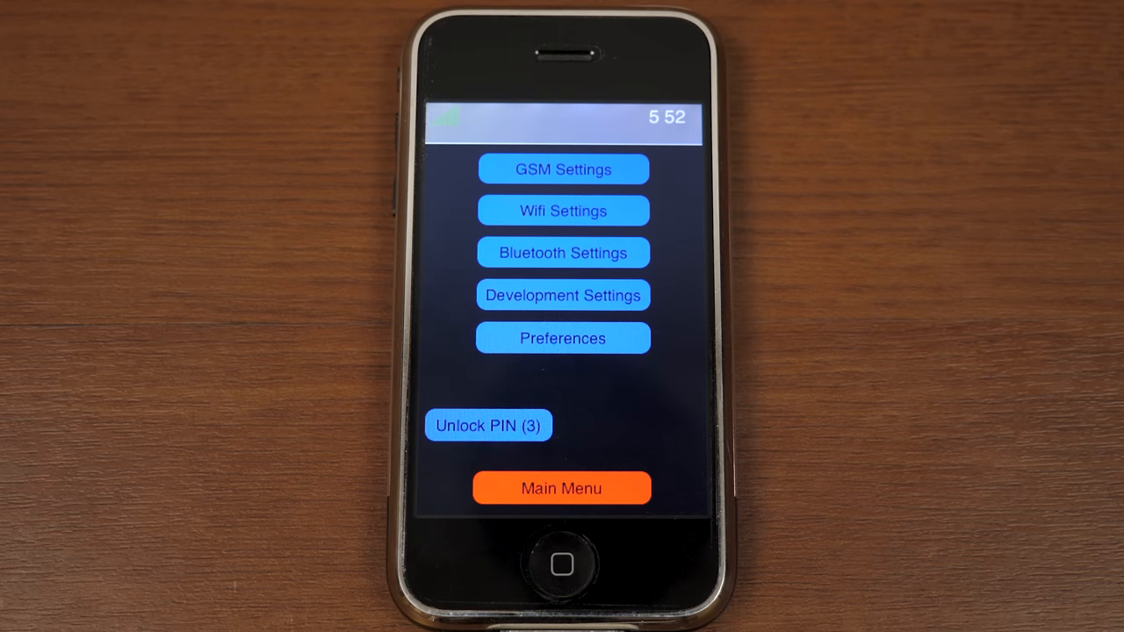
# Step: View Wifi Settings, then open Bluetooth Settings with Bluetooth on and no paired devices
pyautogui.click(562, 168)
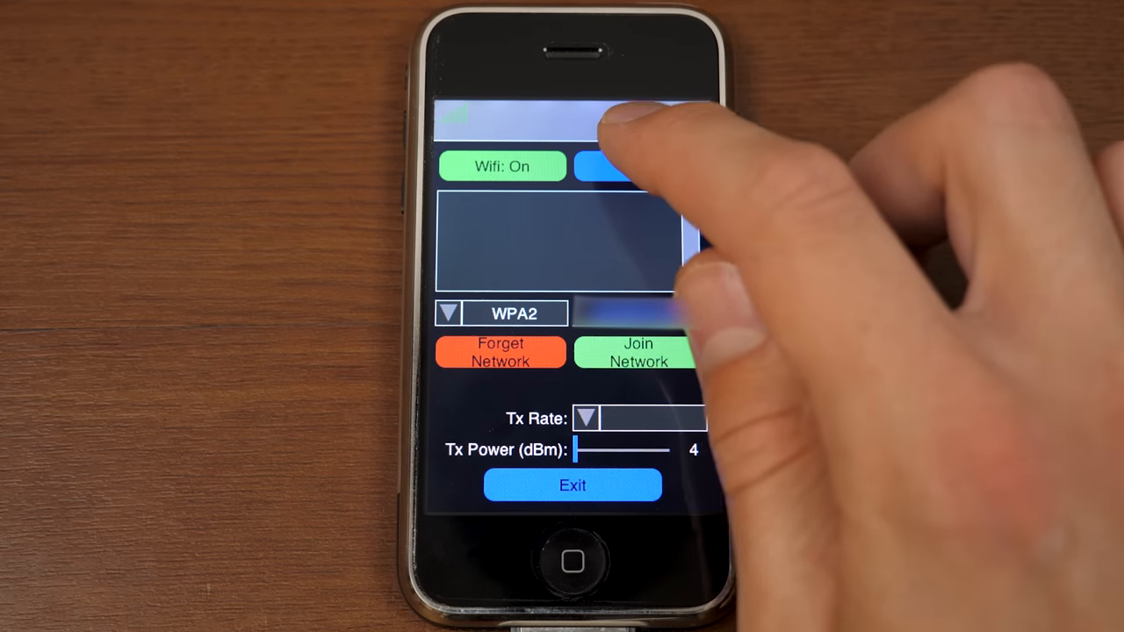
pyautogui.click(637, 166)
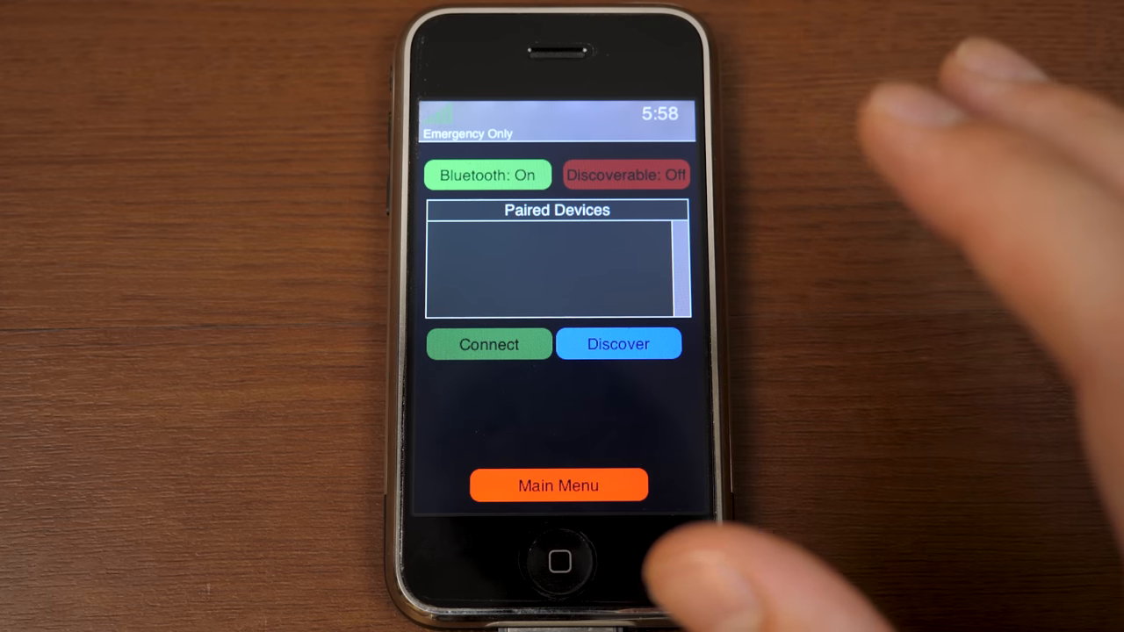
# Step: Go back to Network Settings, reopen Bluetooth Settings, then return to the main menu
pyautogui.click(559, 484)
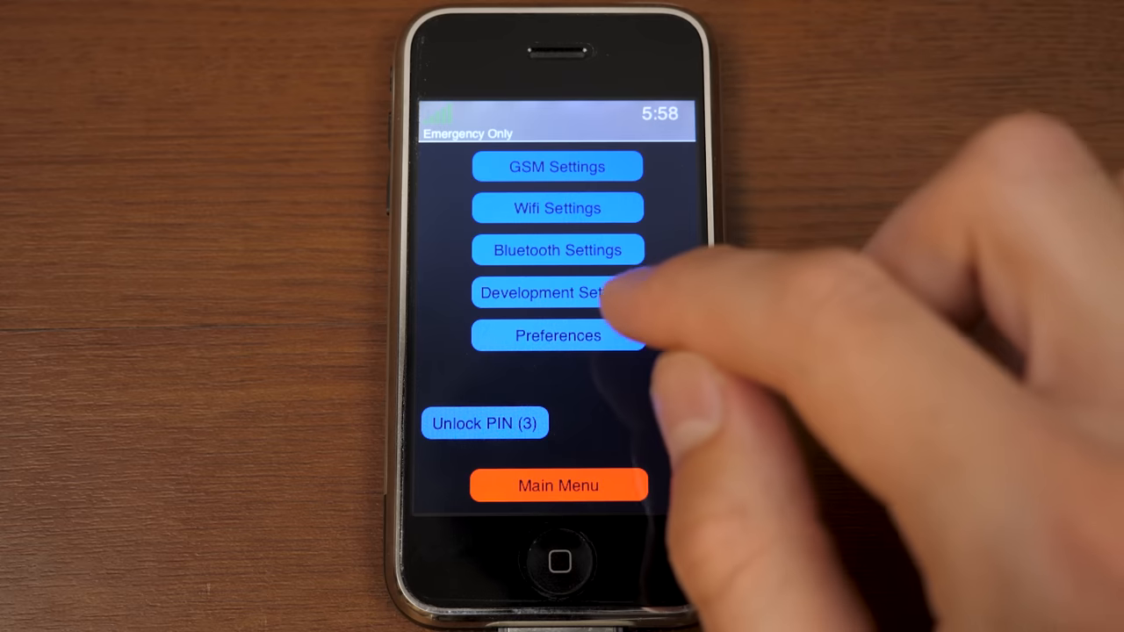
pyautogui.click(545, 292)
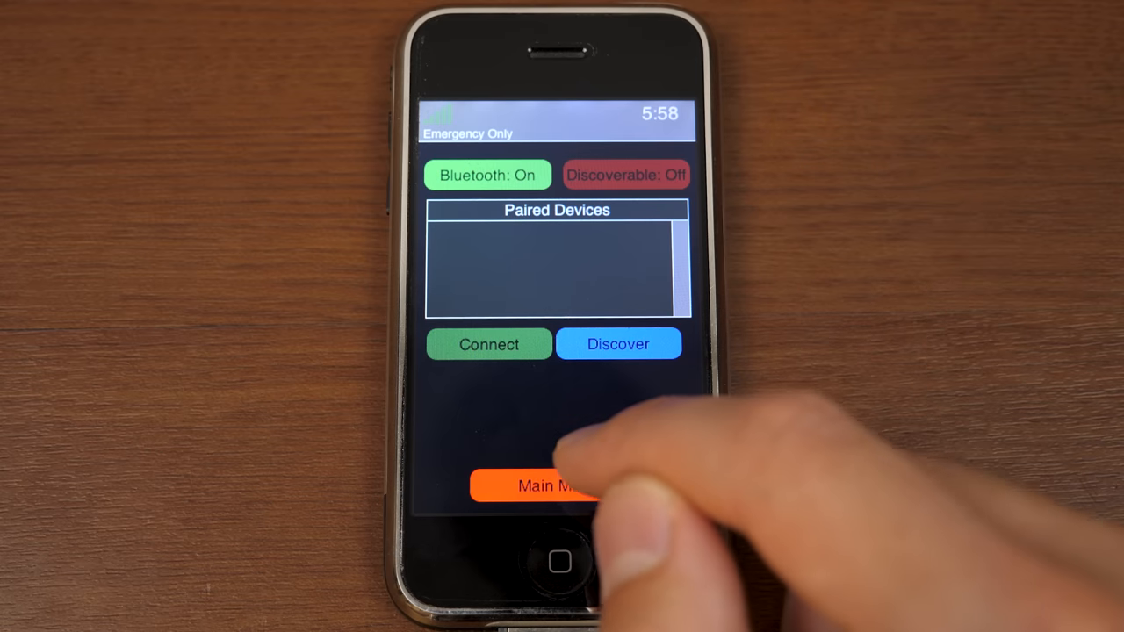
pyautogui.click(536, 486)
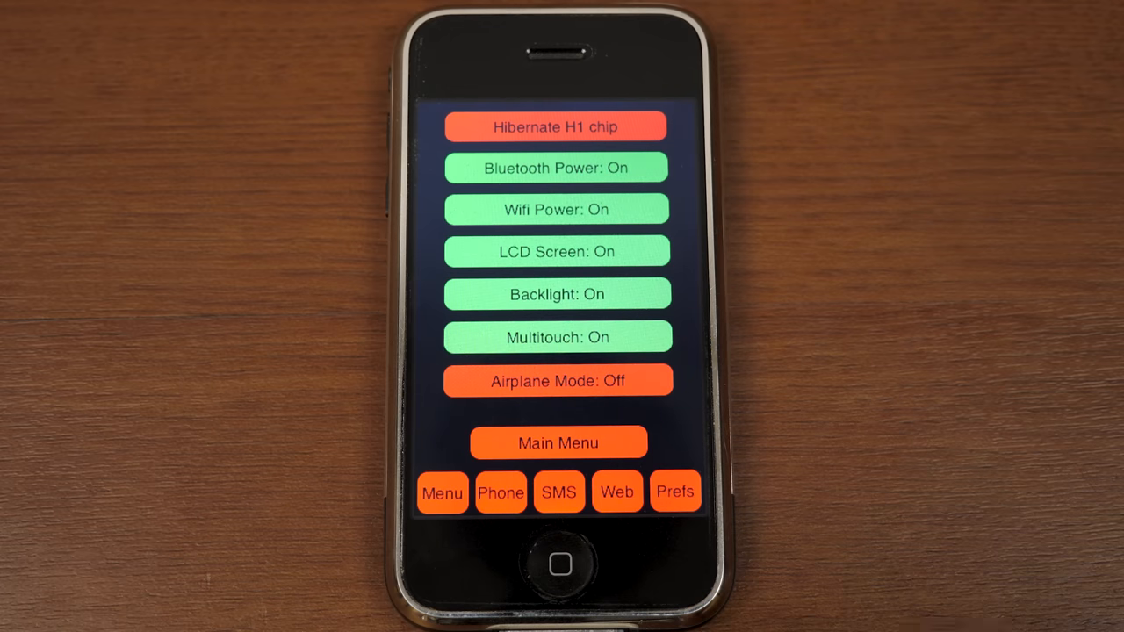
# Step: Go from the power settings back to the tools menu listing Brightness, Field Test, Factory Test and Terminal
pyautogui.click(557, 442)
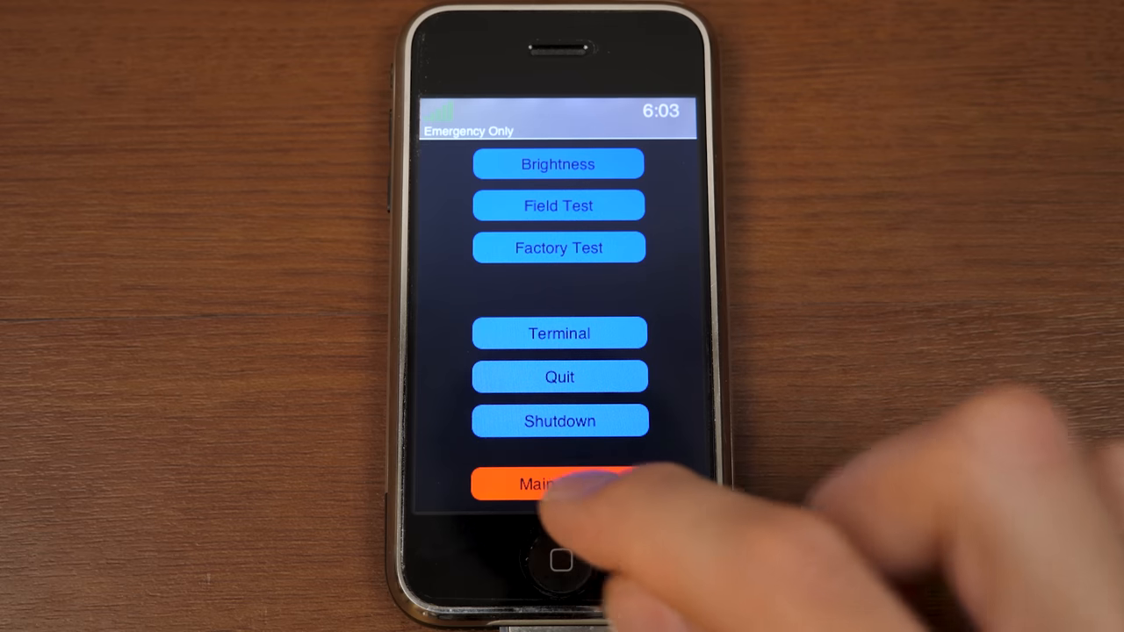
pyautogui.click(558, 485)
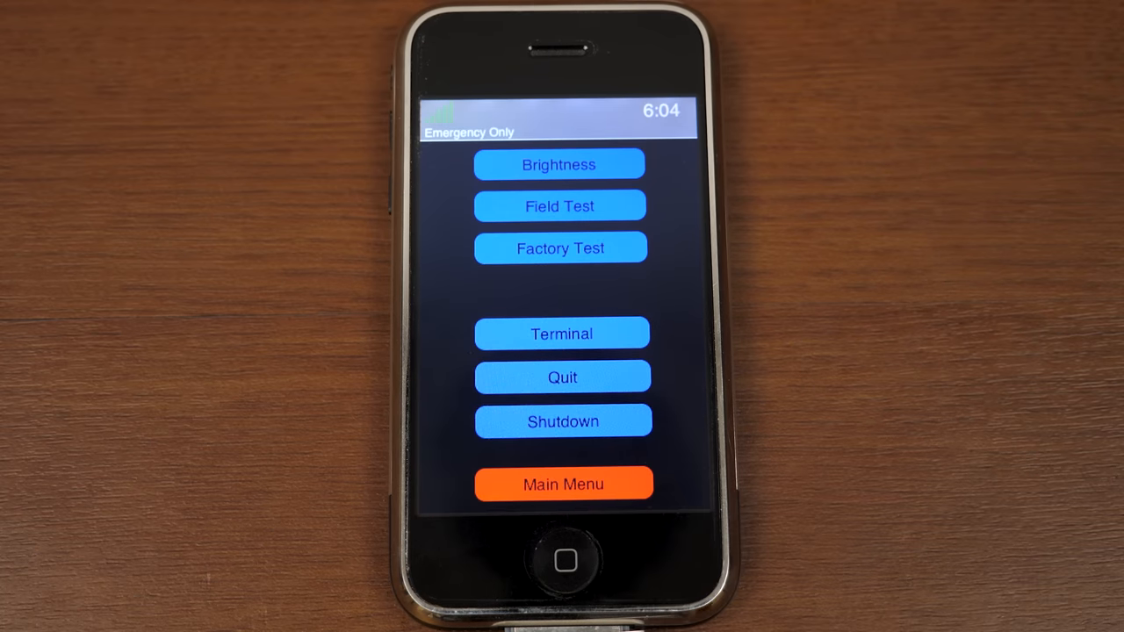
# Step: Choose Factory Test to reach Start Burn-In, Restart Cycling, Battery Discharge, Reset Tests and Exit
pyautogui.click(563, 483)
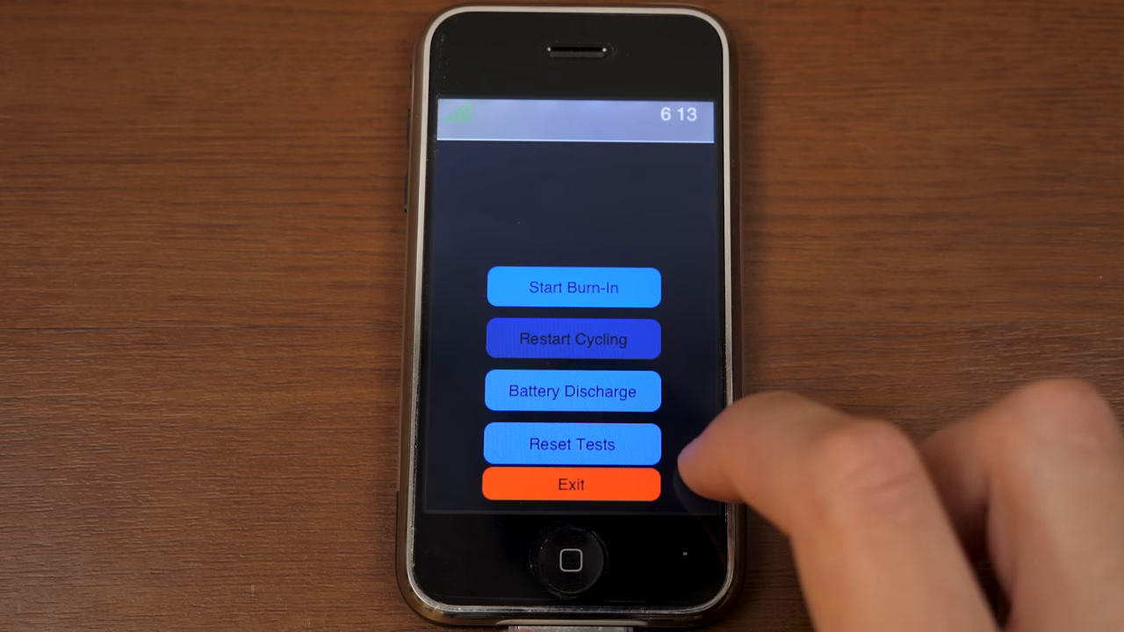
# Step: Exit the burn-in and battery discharge test screen
pyautogui.click(571, 484)
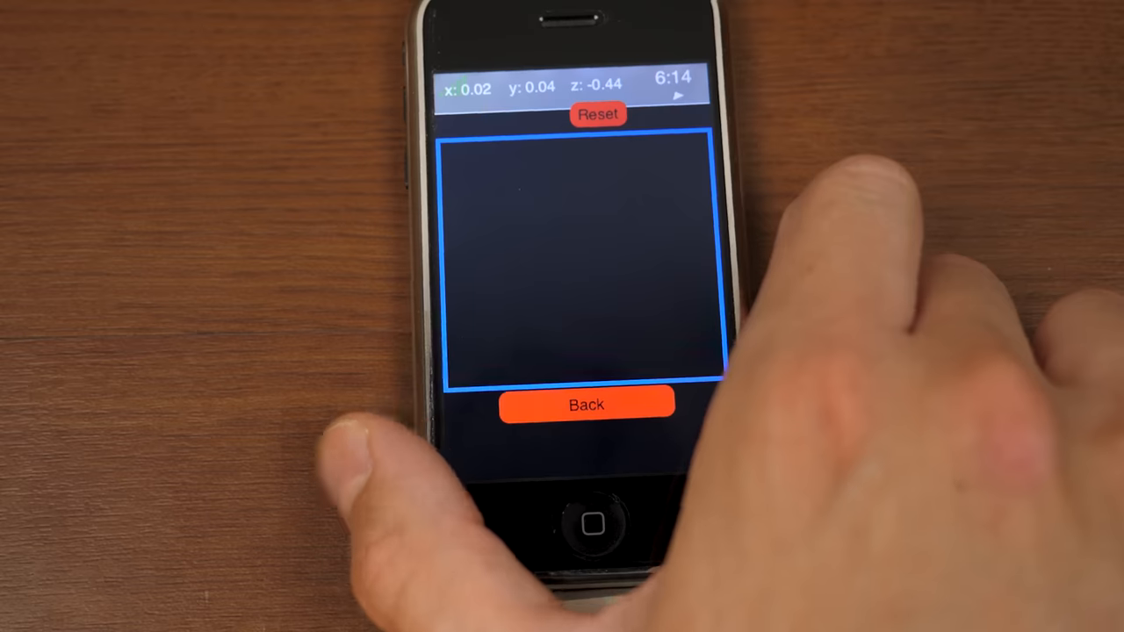
# Step: Leave the accelerometer x/y/z readout for the image screen
pyautogui.click(586, 404)
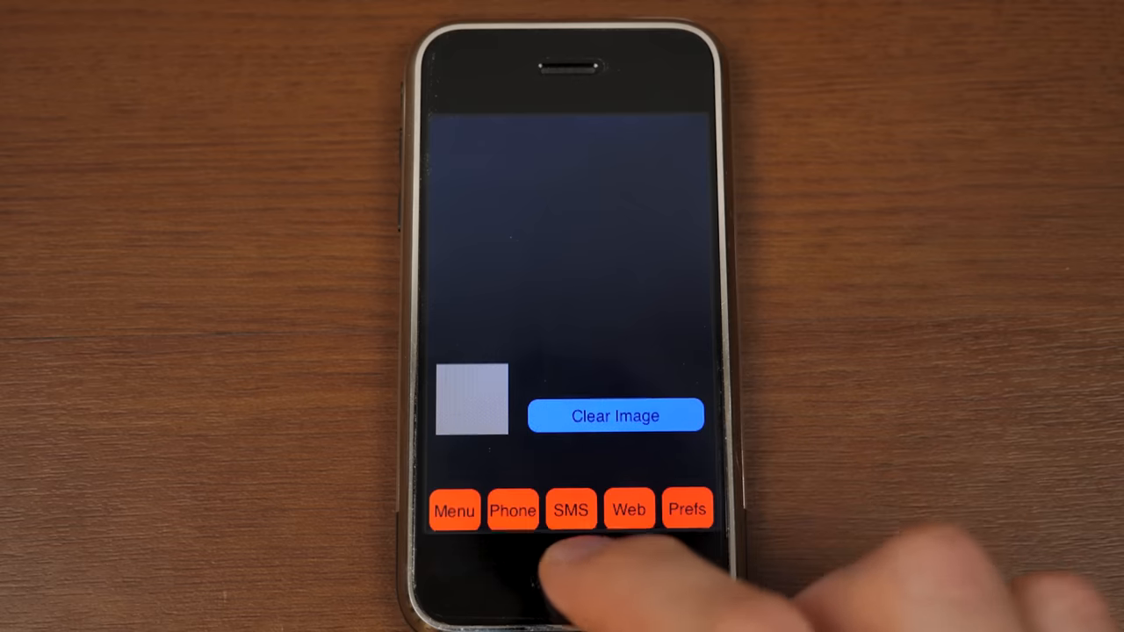
# Step: Tap Menu on the image demo's bottom bar
pyautogui.click(454, 510)
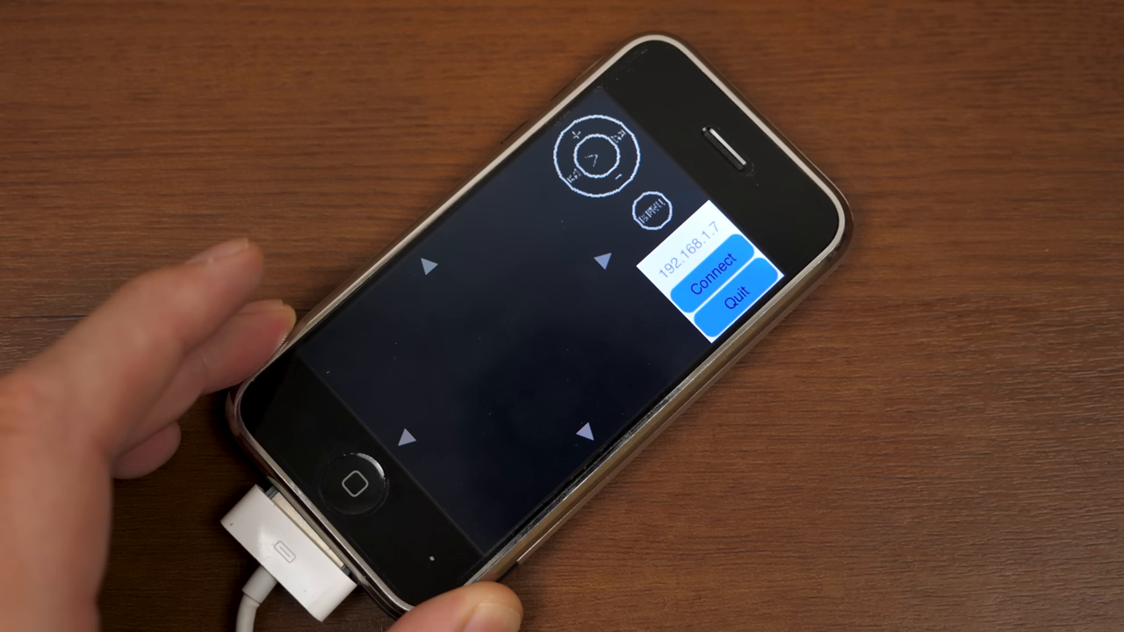
# Step: Quit the Mission Control remote-control demo and return to the SkankPhone main menu
pyautogui.click(714, 281)
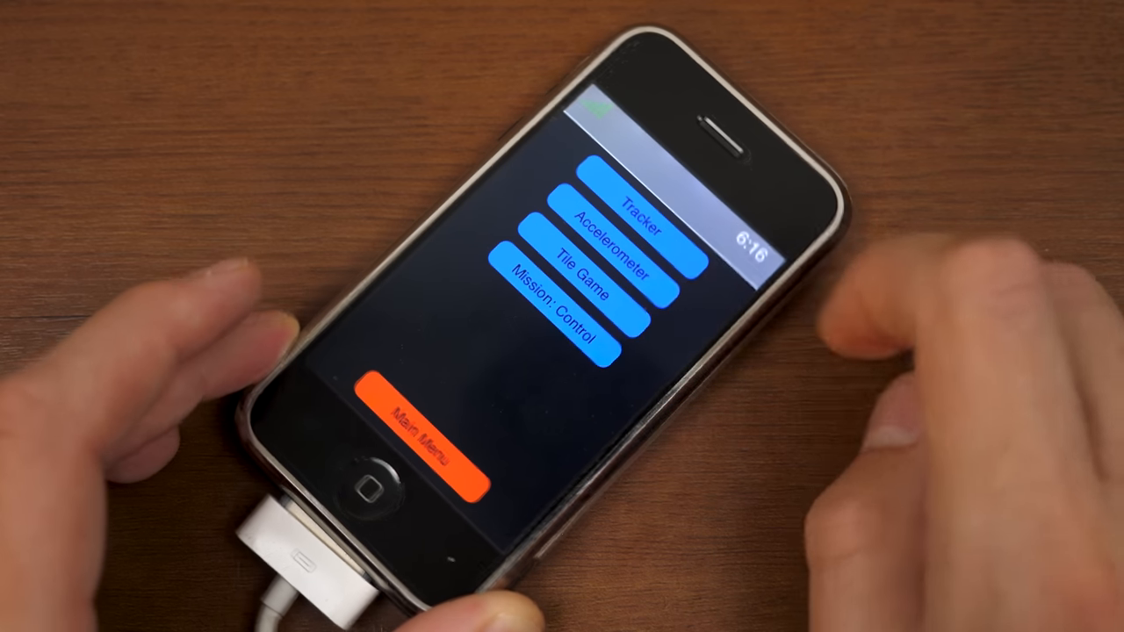
pyautogui.click(580, 321)
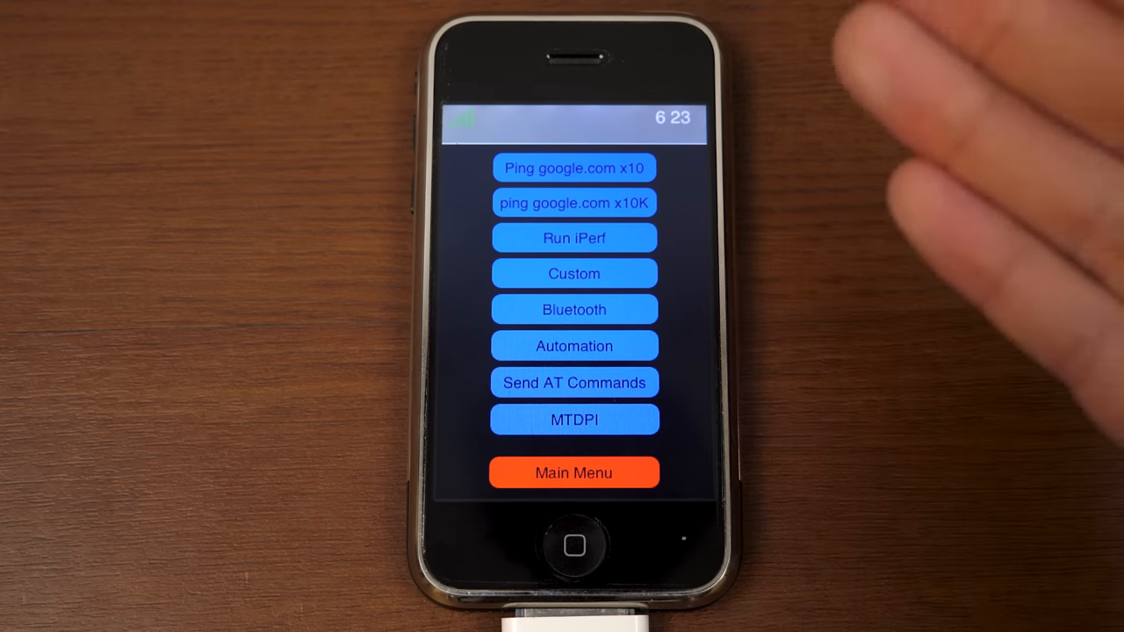
pyautogui.moveTo(922, 263)
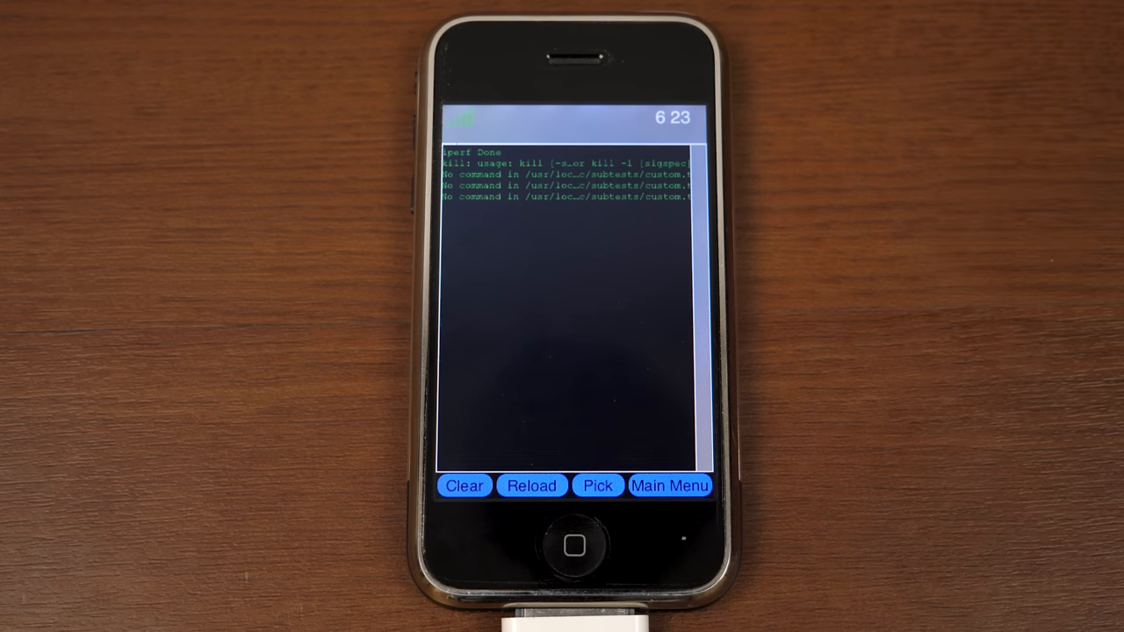
# Step: Return from the log to the main menu
pyautogui.click(669, 485)
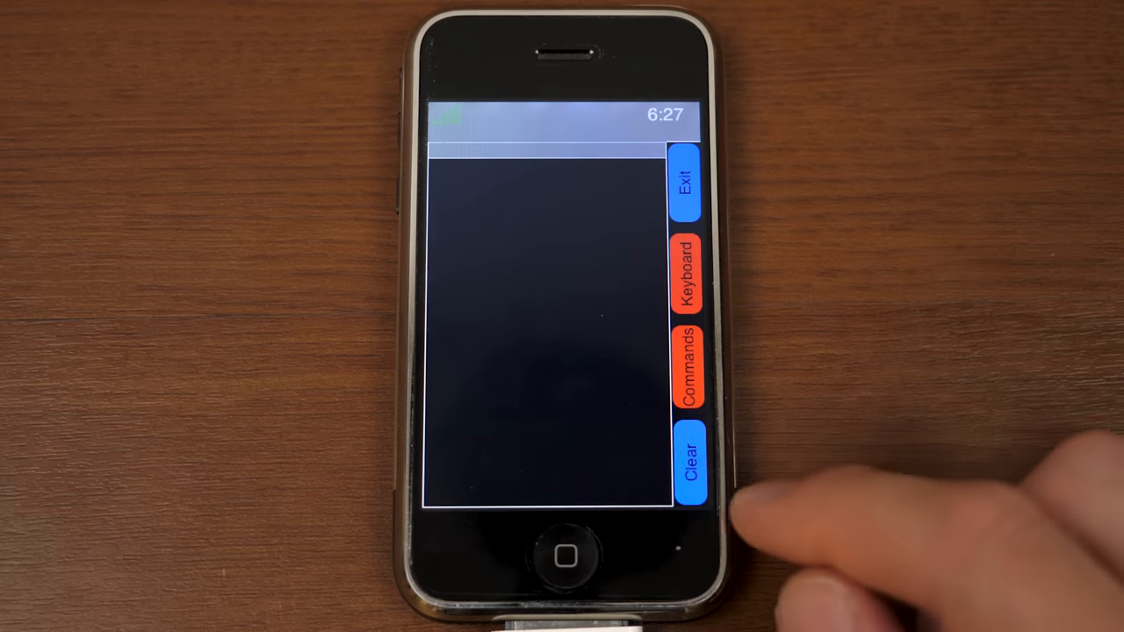
# Step: Show the preset AT command list and scroll through it
pyautogui.click(688, 365)
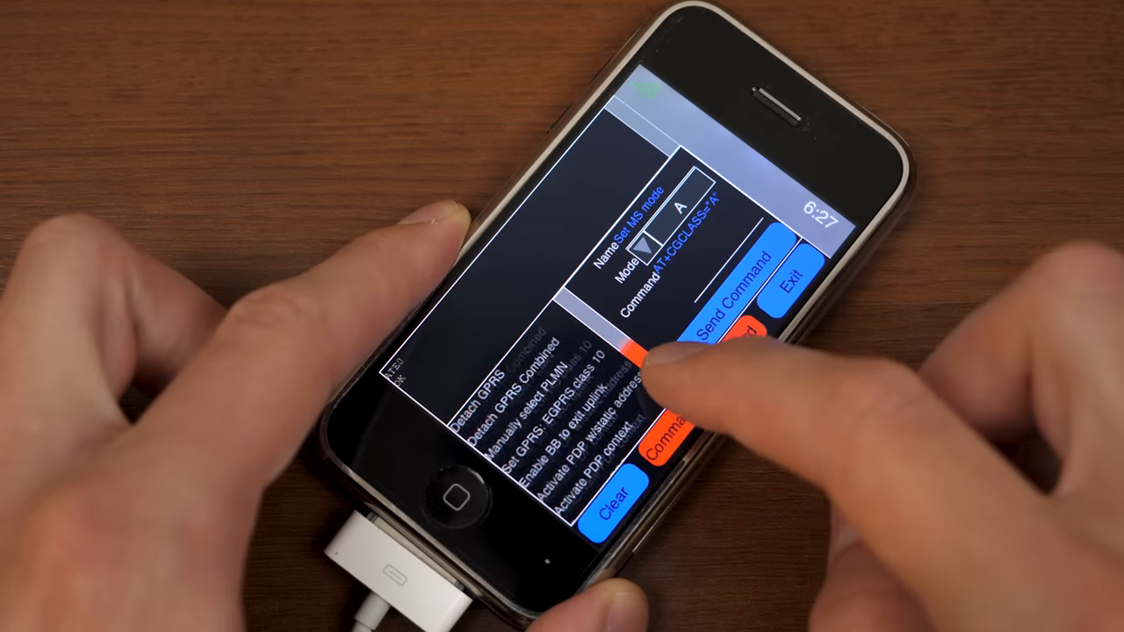
pyautogui.scroll(-3)
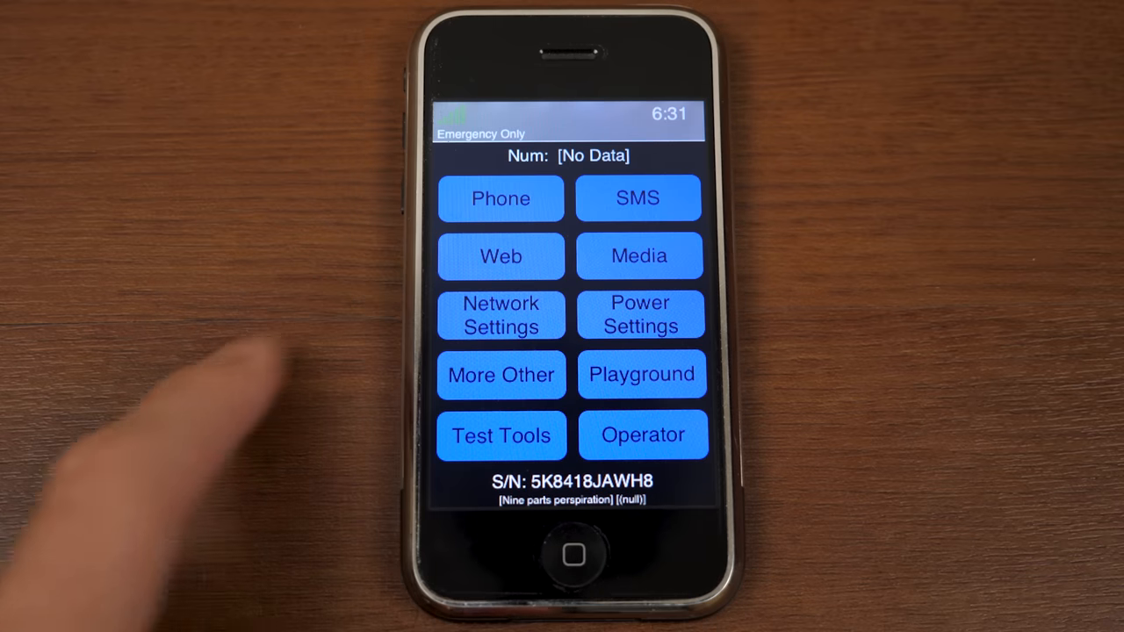
pyautogui.moveTo(175, 395)
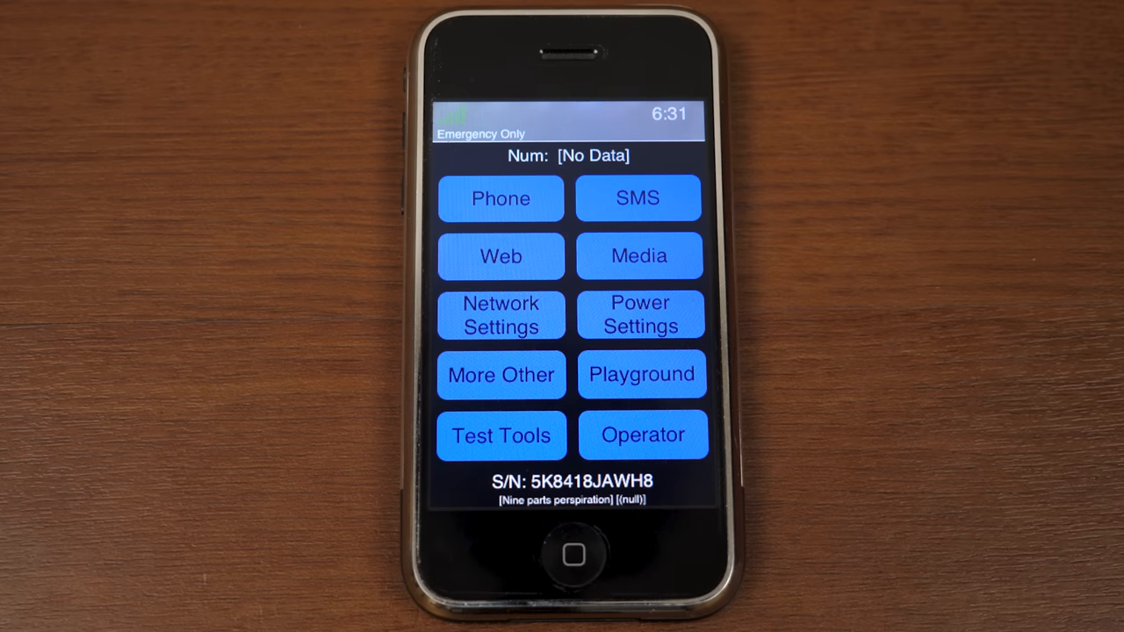